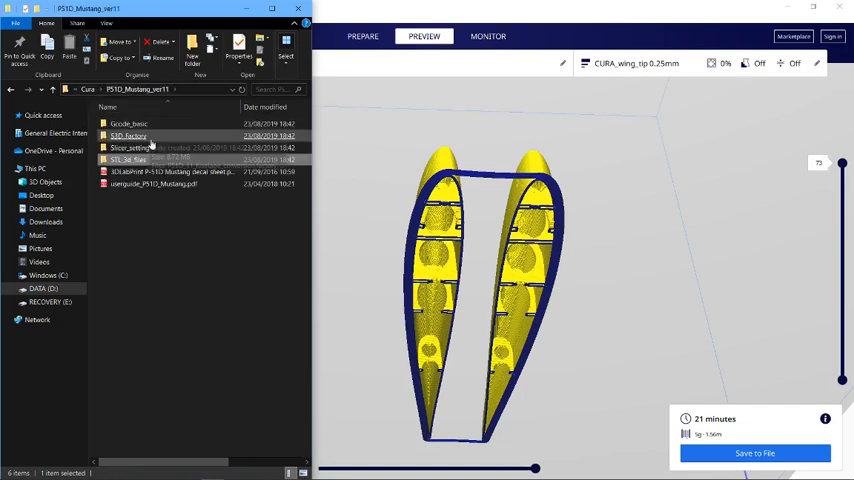
Browse Slicer_setting > CURA_setting and select the CURA_wing_tip.ini profile file
double_click(133, 147)
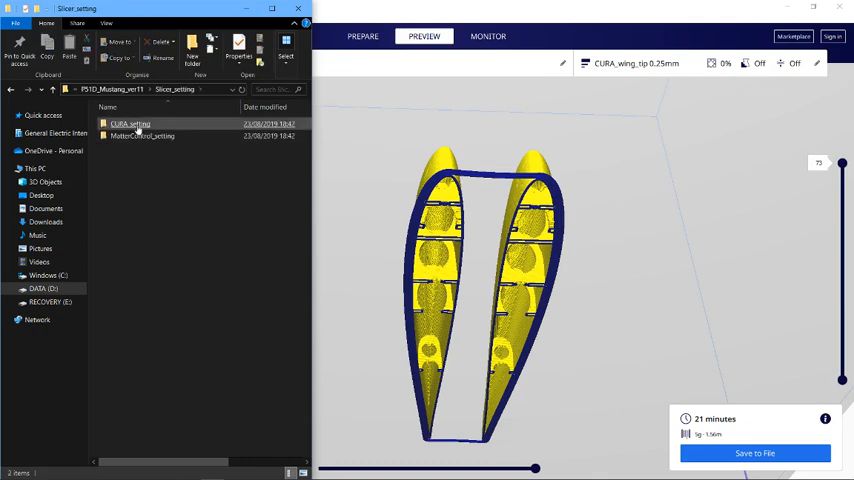
double_click(131, 123)
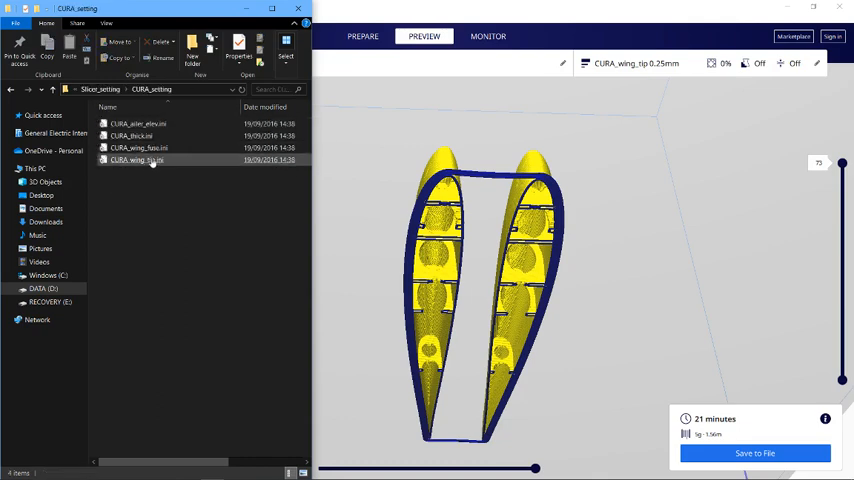
left_click(135, 160)
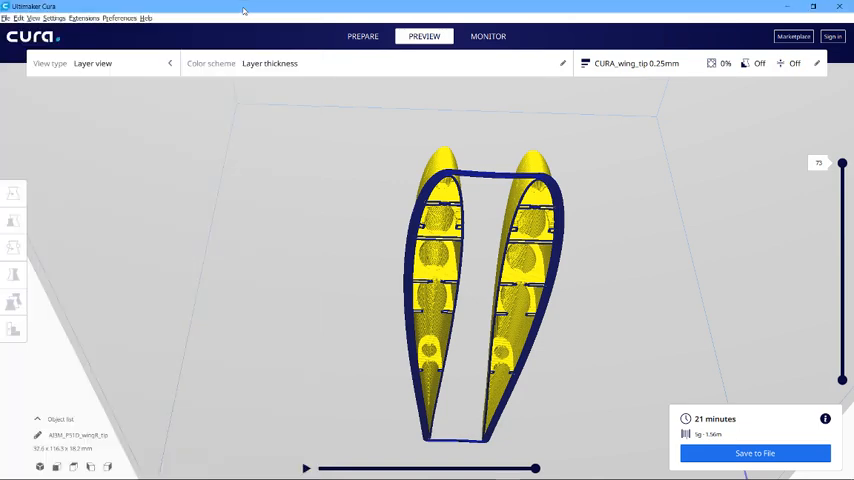
left_click(53, 18)
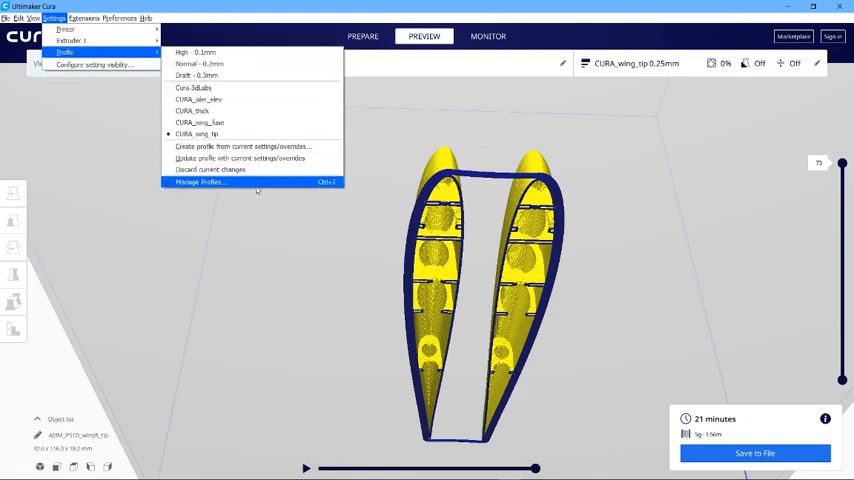
left_click(200, 182)
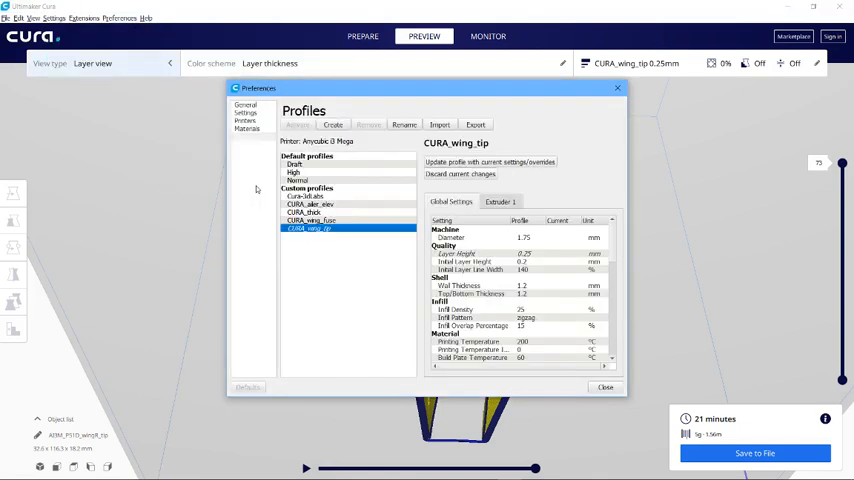
left_click(245, 111)
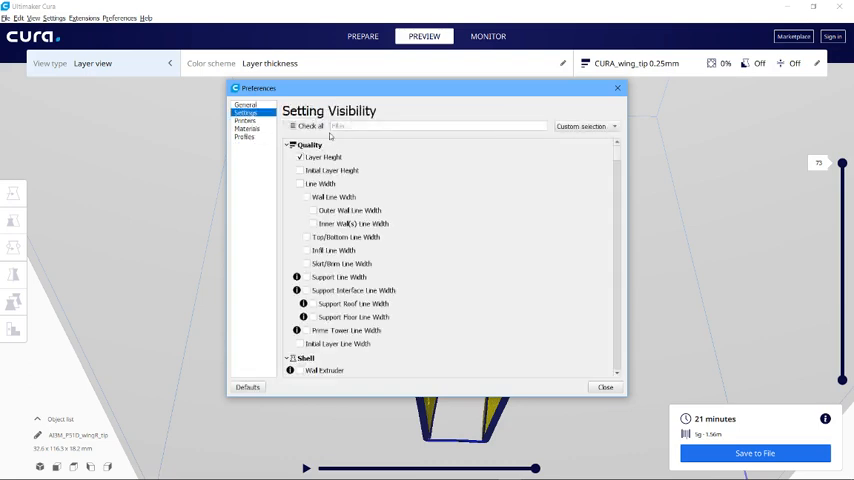
left_click(247, 137)
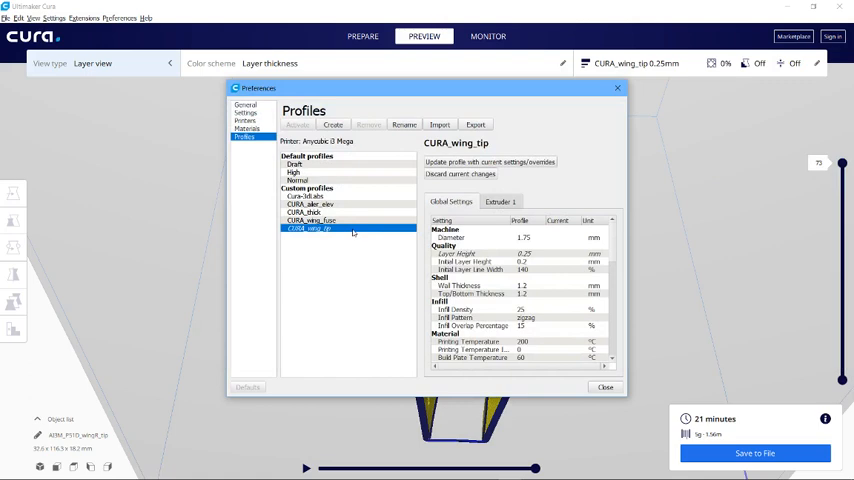
mouse_move(353, 232)
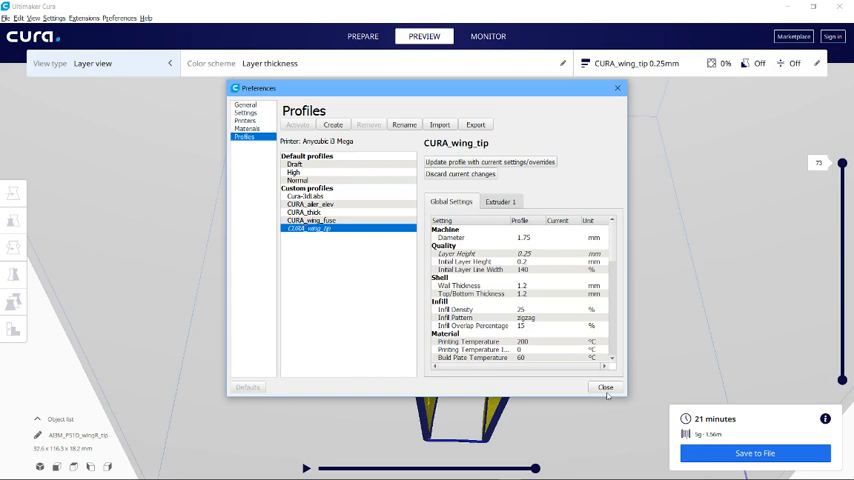
left_click(606, 388)
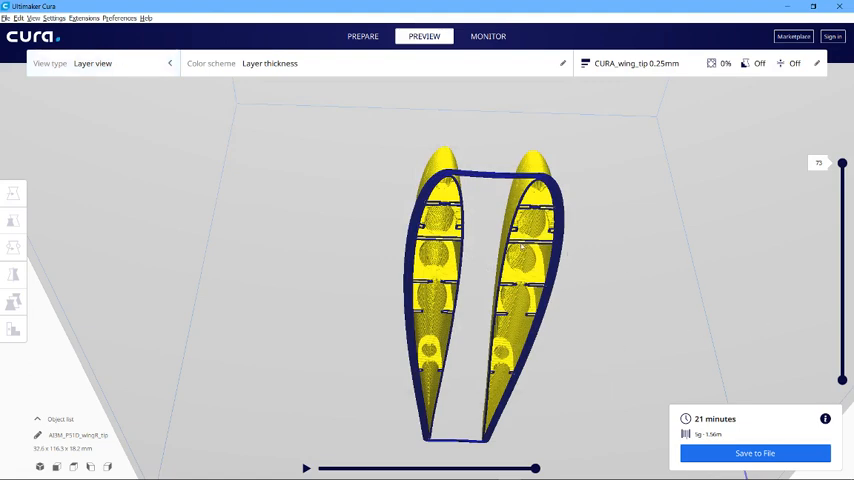
mouse_move(574, 256)
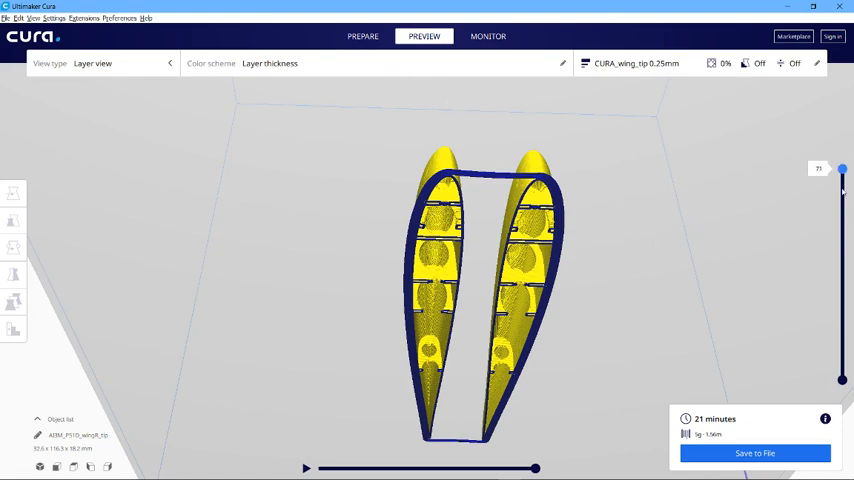
Drag the layer slider down to the first layer and back up to the top
left_click_drag(841, 171, 841, 371)
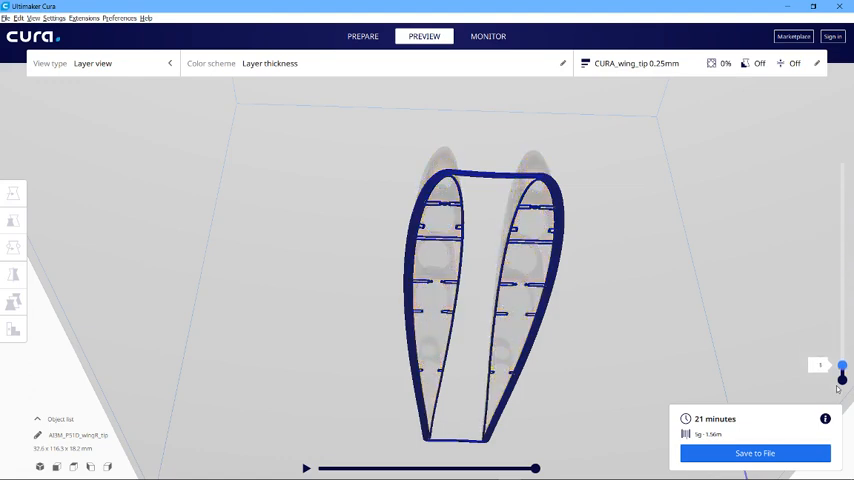
left_click_drag(842, 370, 842, 163)
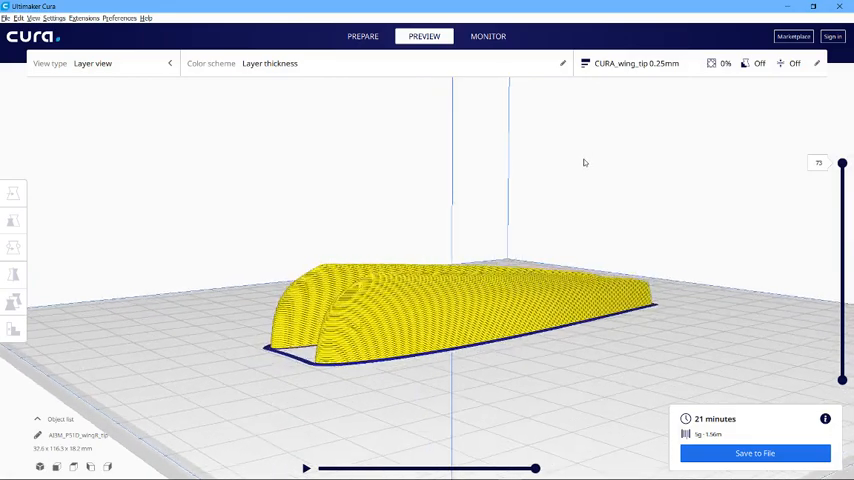
Orbit the preview closer along the sliced wing tip's curved outer surface
left_click_drag(585, 170, 581, 170)
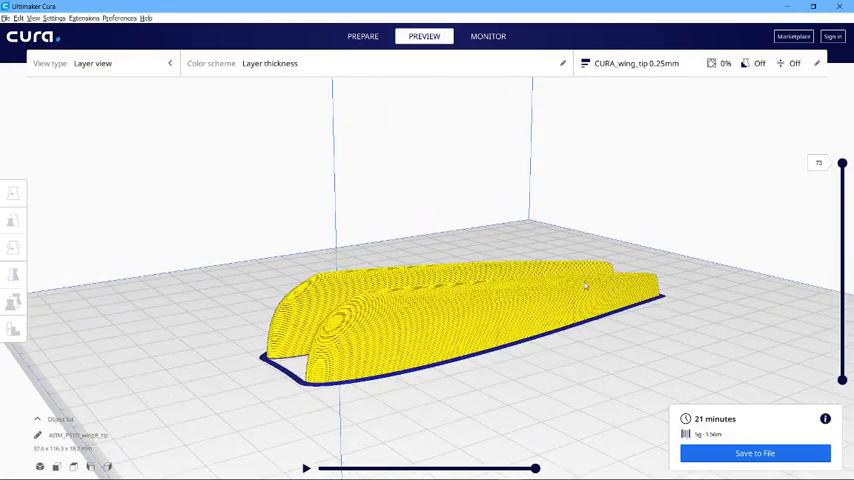
left_click_drag(585, 285, 515, 298)
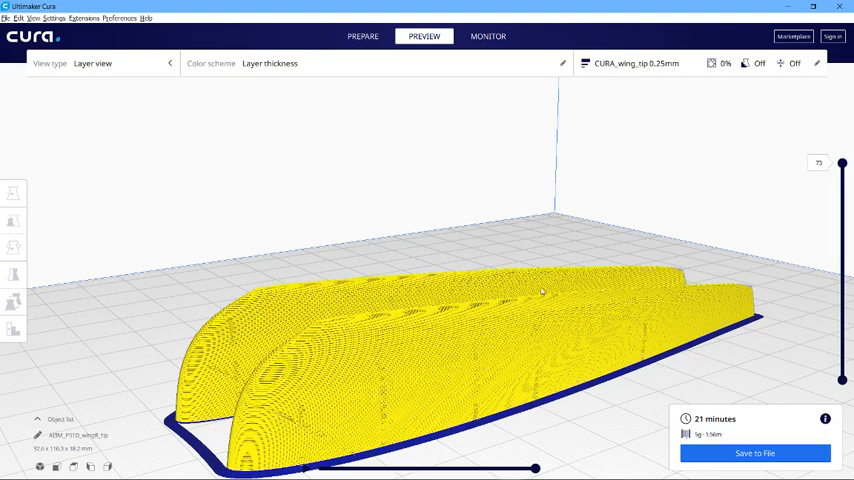
mouse_move(592, 249)
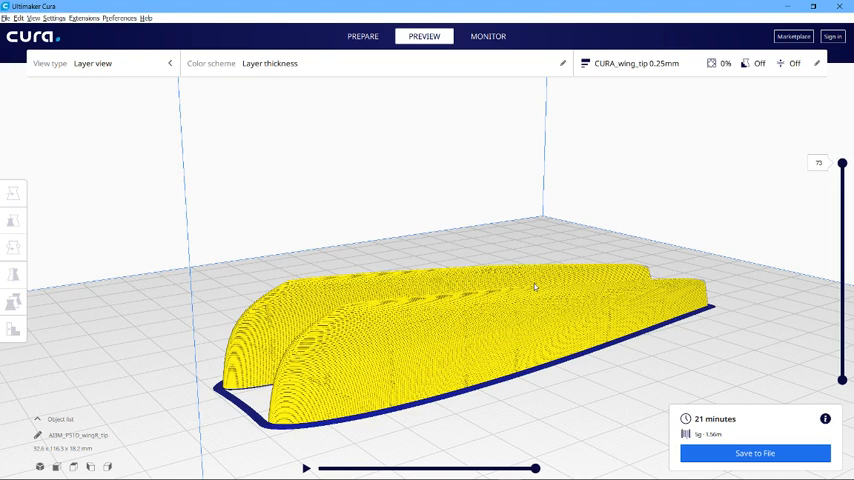
mouse_move(322, 388)
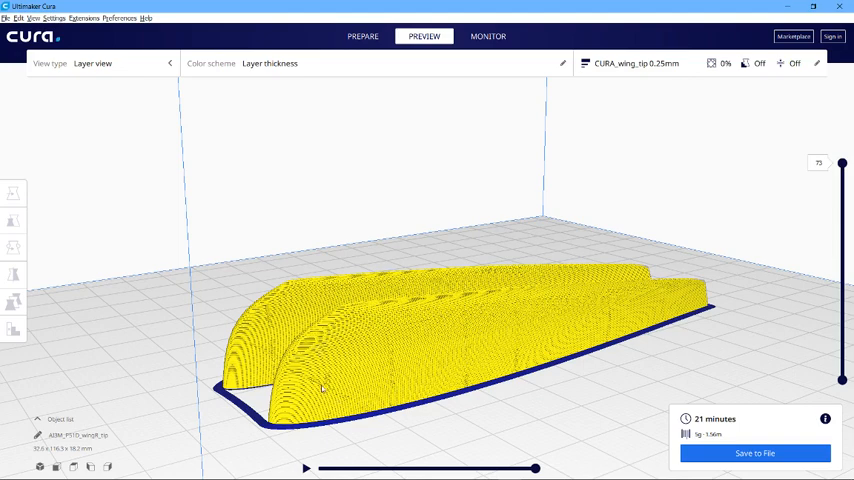
mouse_move(328, 408)
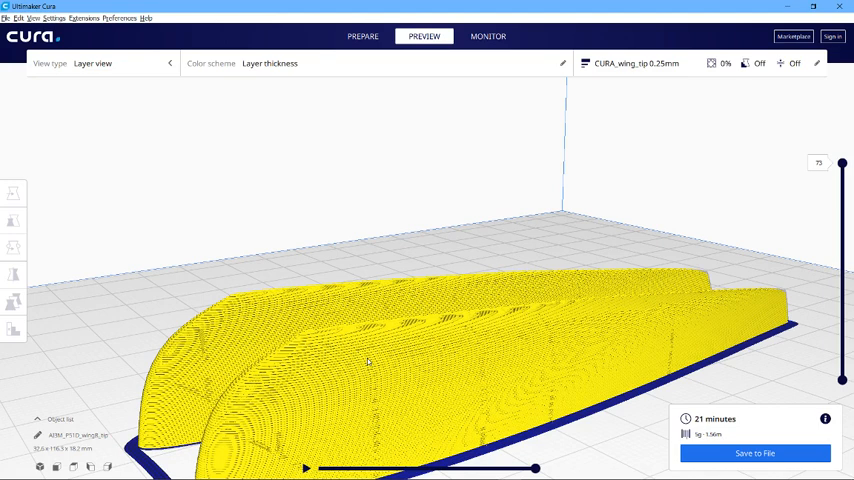
mouse_move(362, 392)
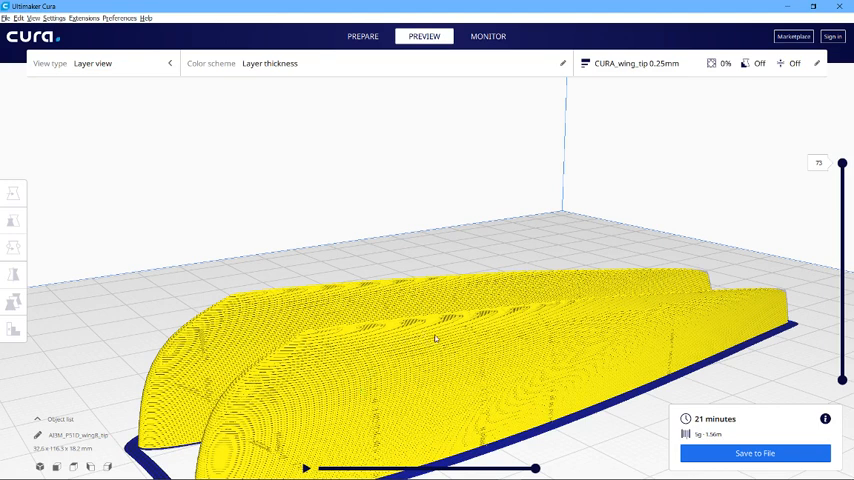
mouse_move(304, 445)
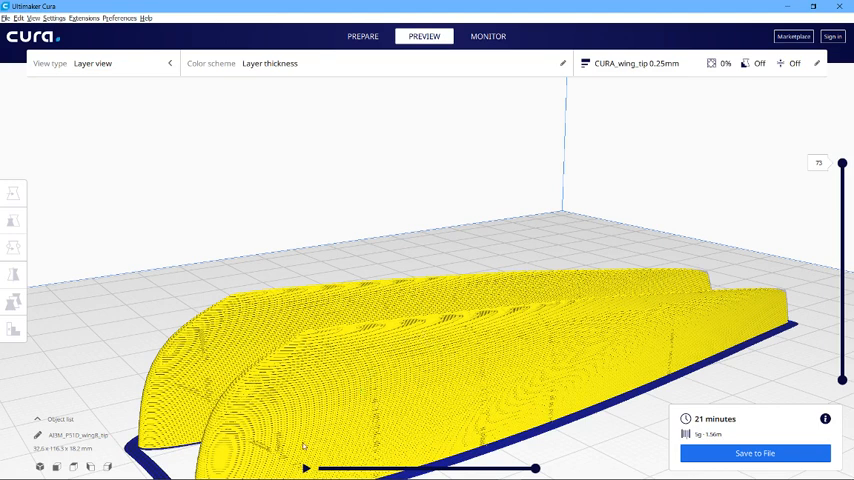
mouse_move(253, 444)
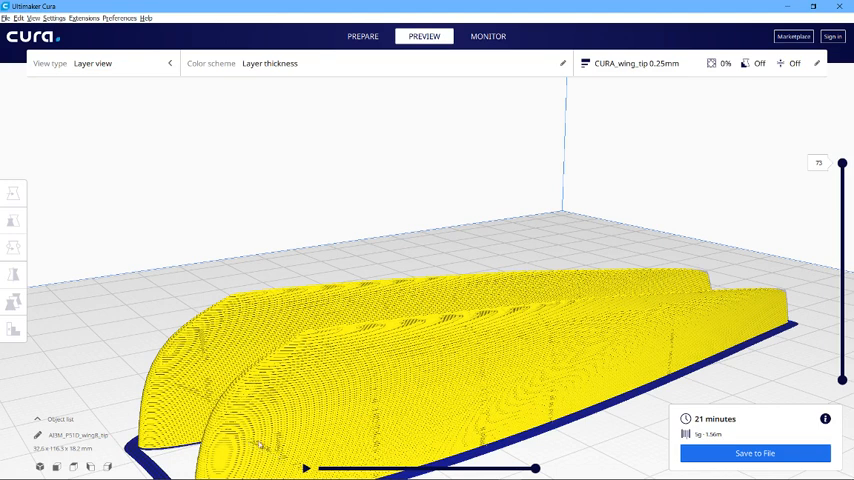
mouse_move(390, 340)
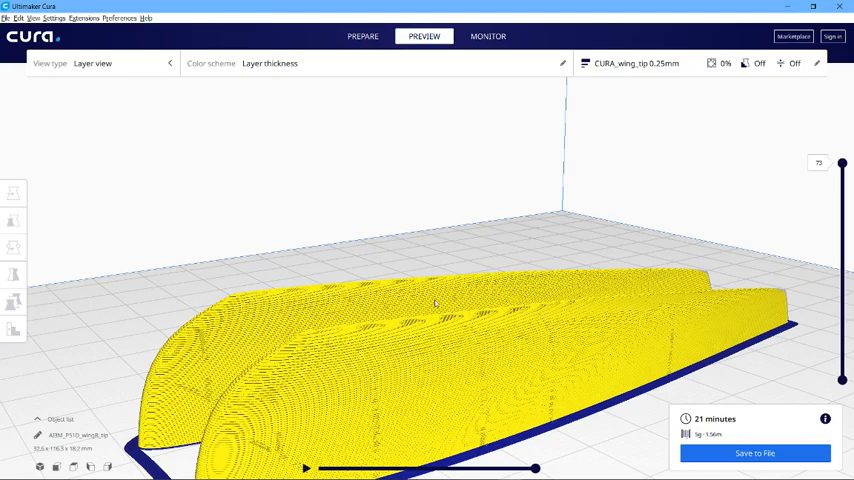
mouse_move(408, 219)
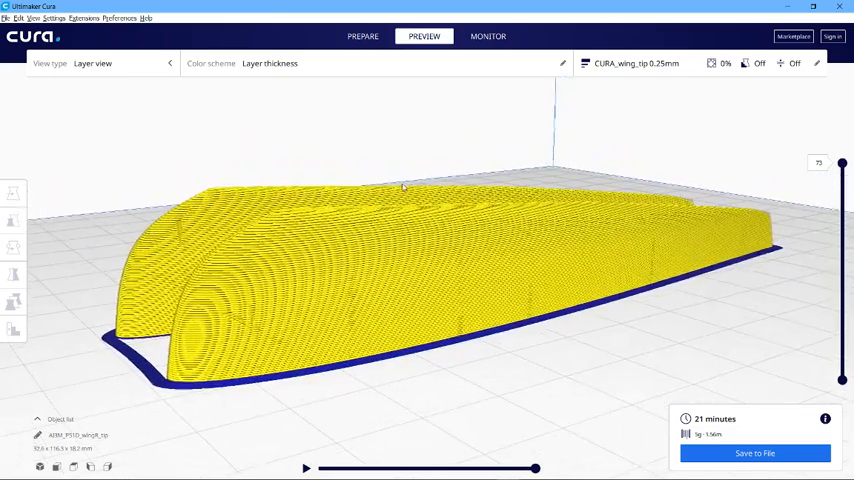
left_click_drag(400, 185, 407, 247)
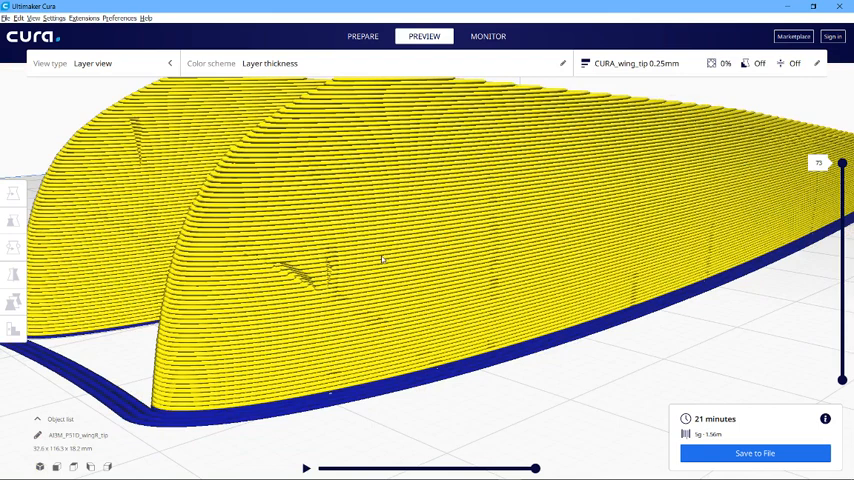
mouse_move(381, 260)
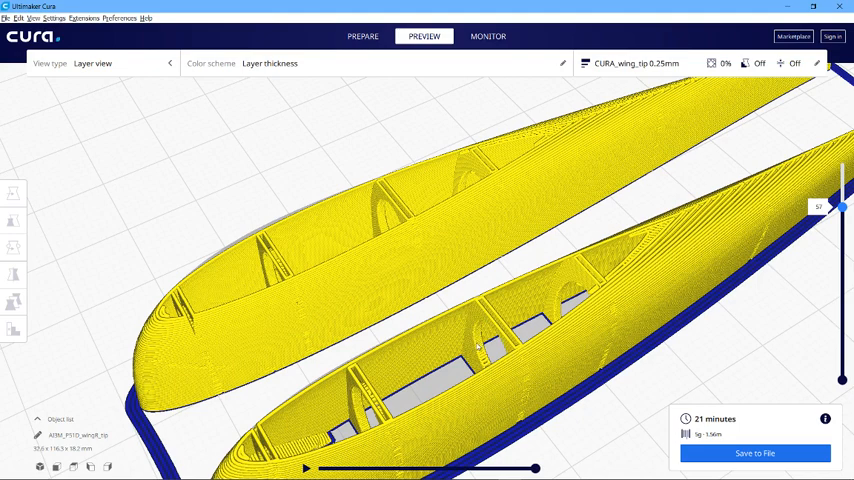
mouse_move(476, 345)
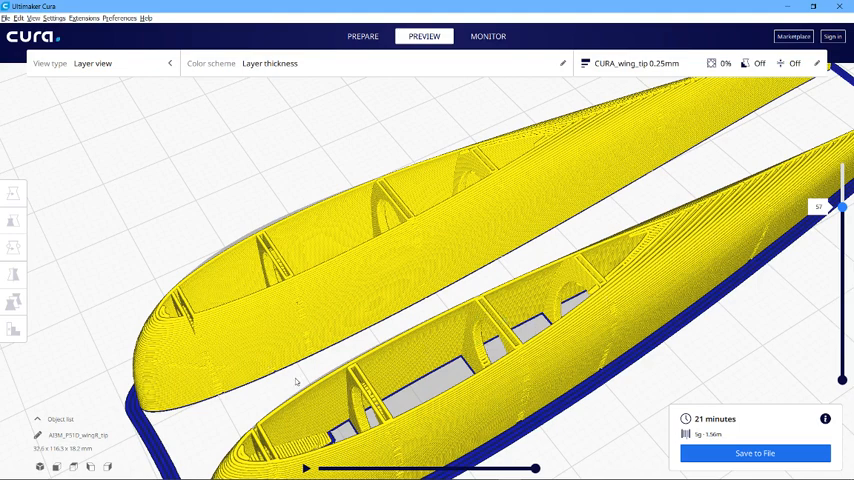
mouse_move(512, 364)
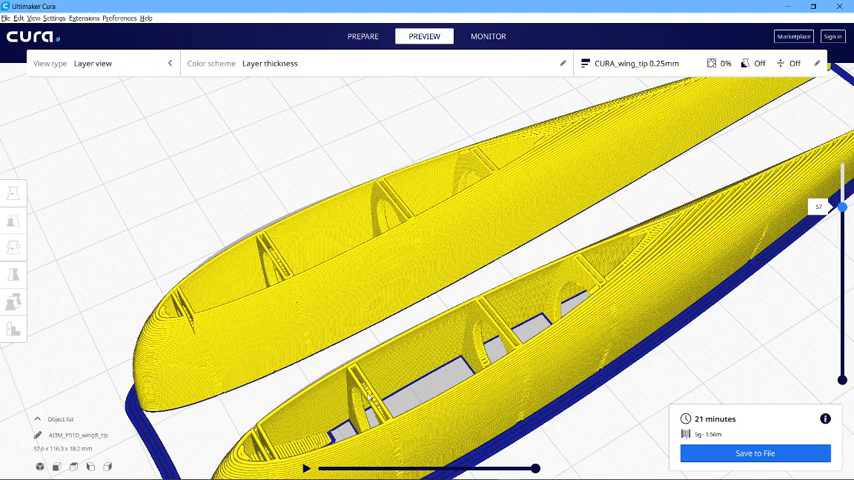
mouse_move(368, 397)
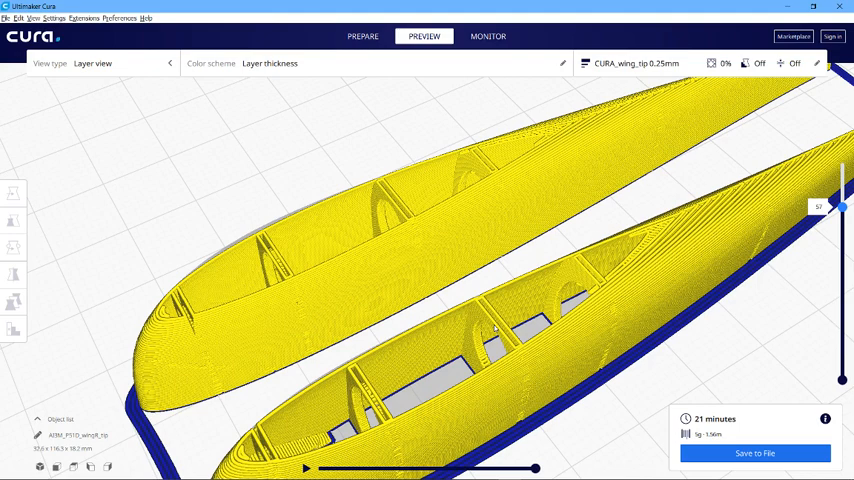
mouse_move(406, 316)
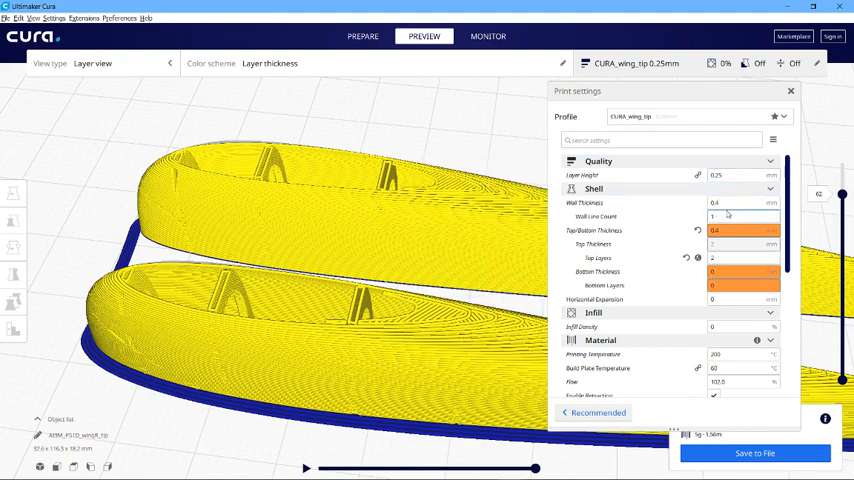
mouse_move(596, 216)
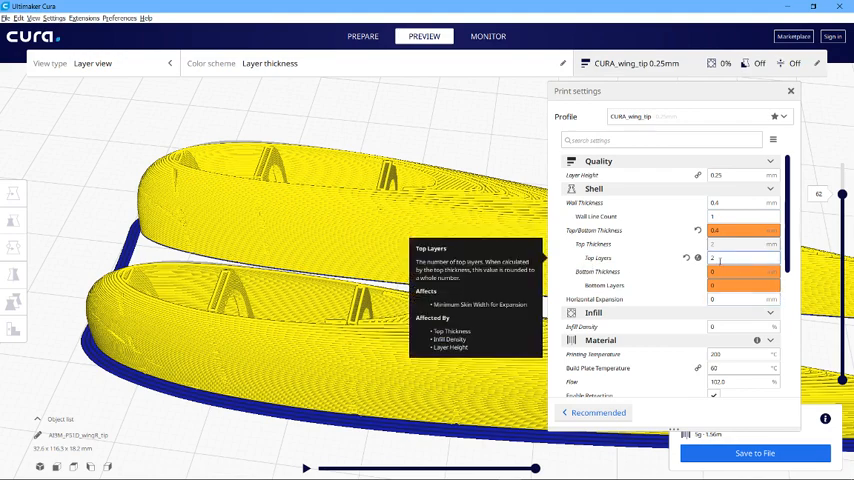
Open the Custom print settings panel and scroll through the shell and material values
left_click(743, 258)
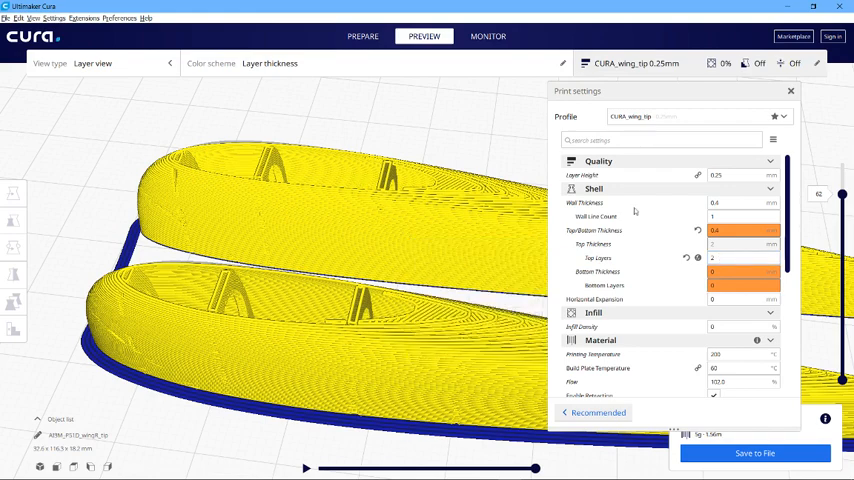
mouse_move(725, 230)
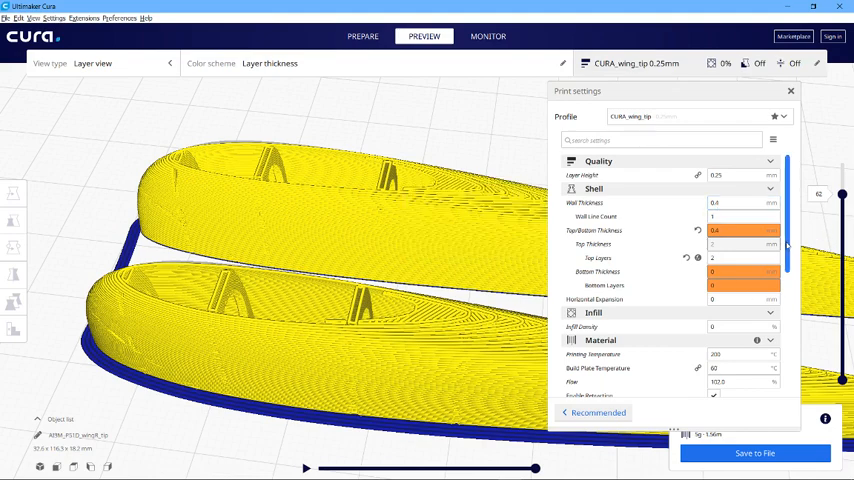
scroll("down", 3)
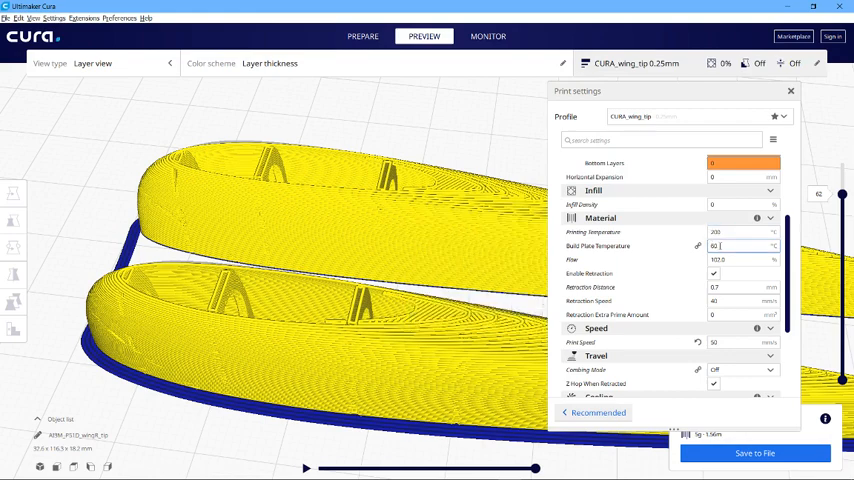
mouse_move(597, 246)
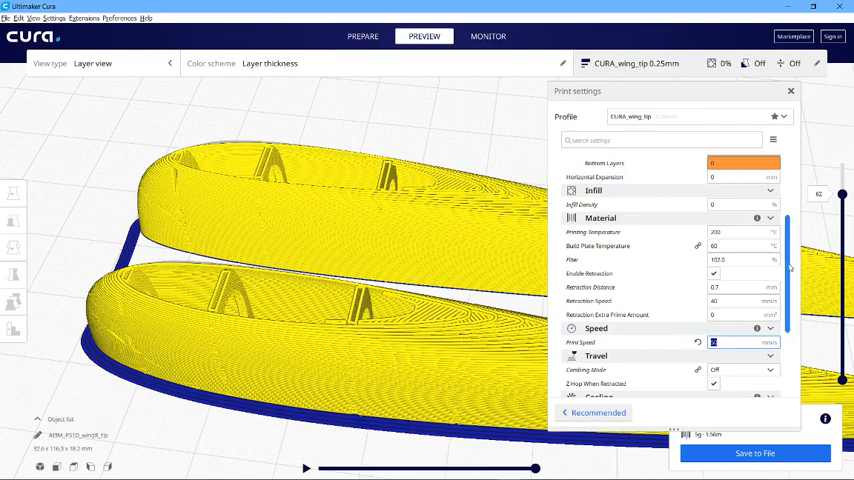
scroll("down", 3)
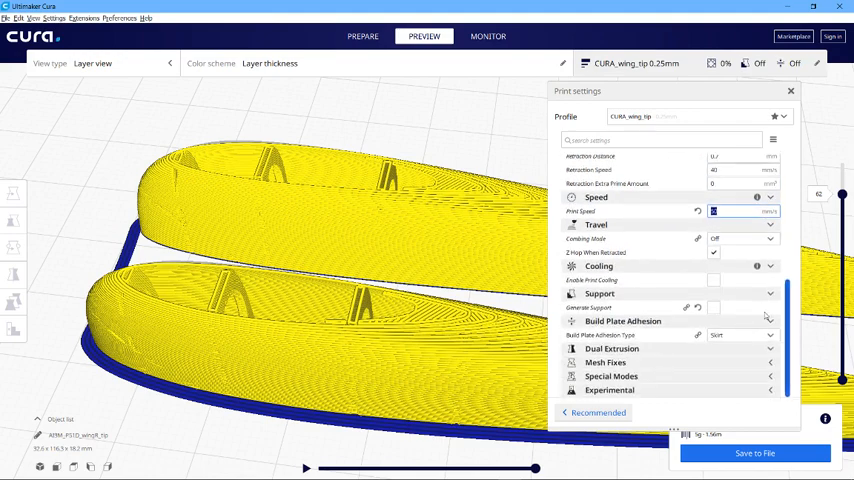
left_click(713, 252)
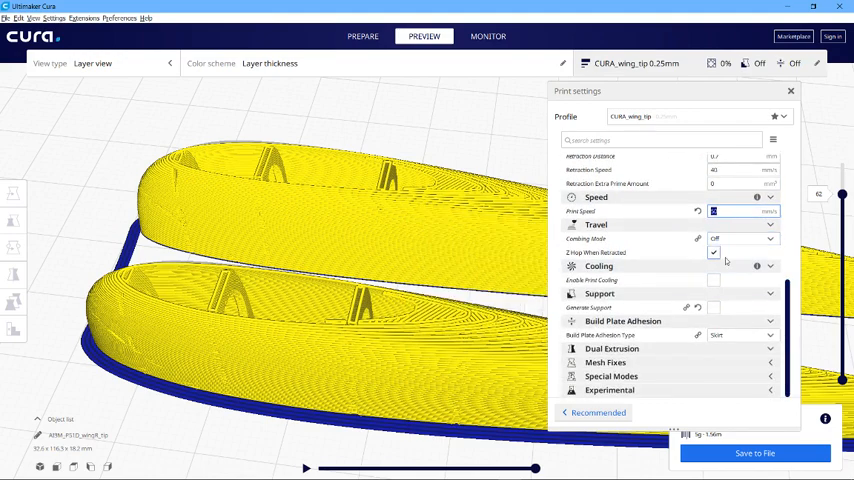
mouse_move(713, 255)
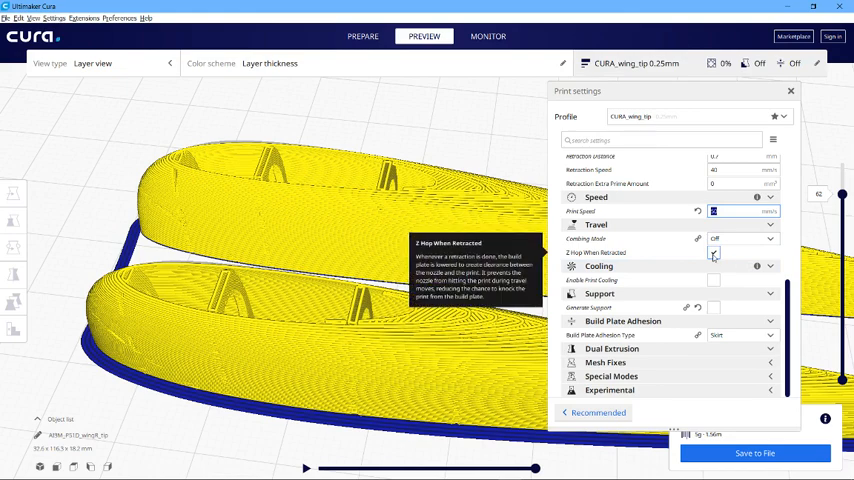
mouse_move(714, 256)
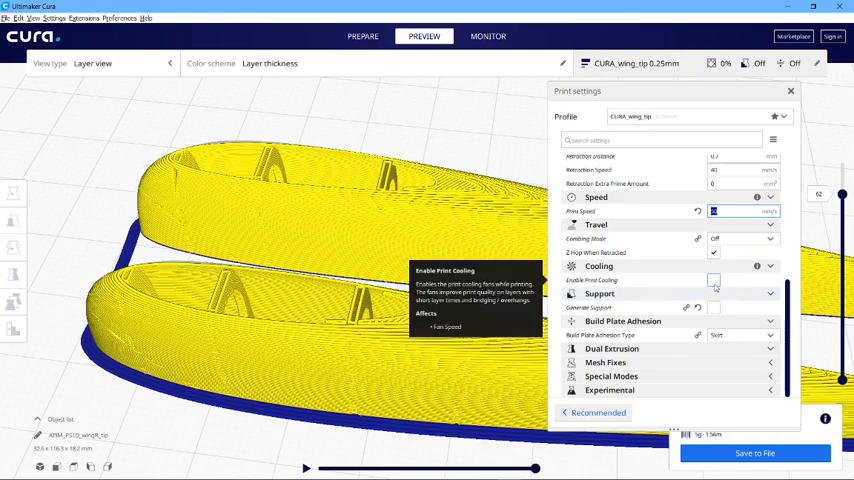
mouse_move(714, 308)
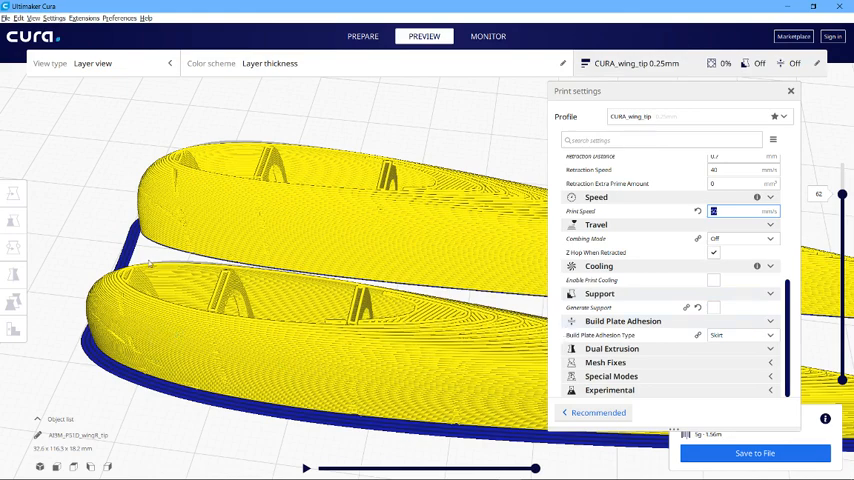
mouse_move(171, 390)
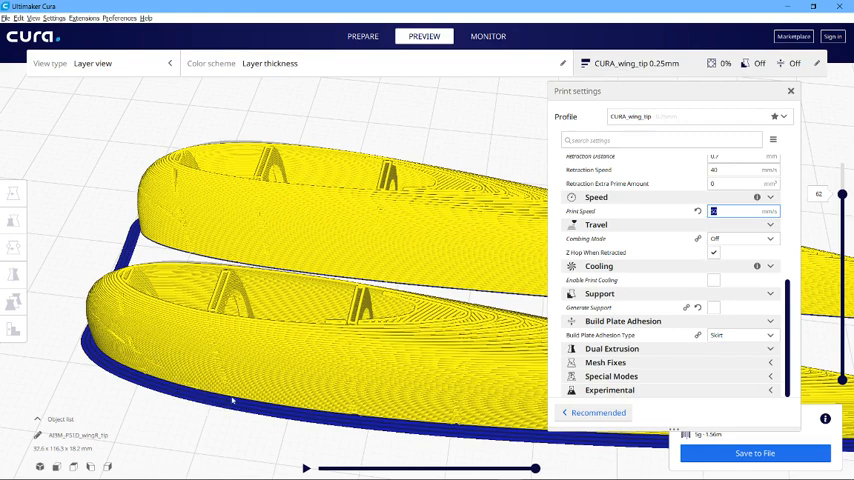
mouse_move(226, 359)
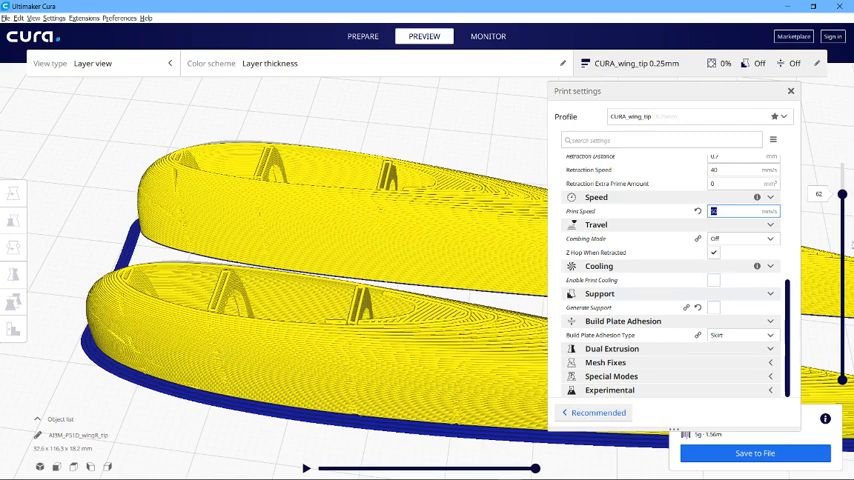
mouse_move(260, 372)
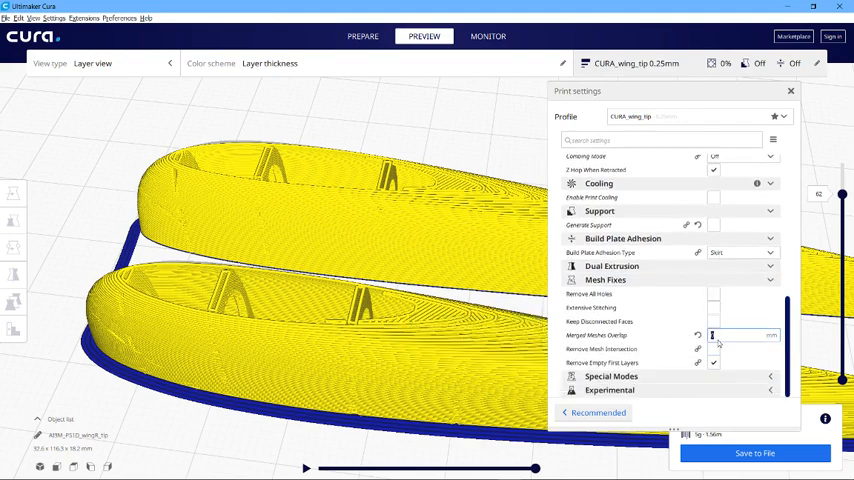
mouse_move(596, 335)
type("0")
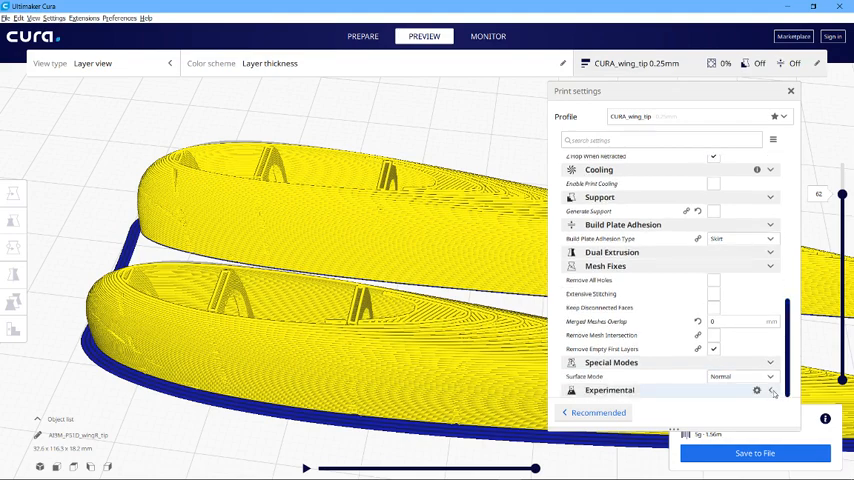
scroll("down", 3)
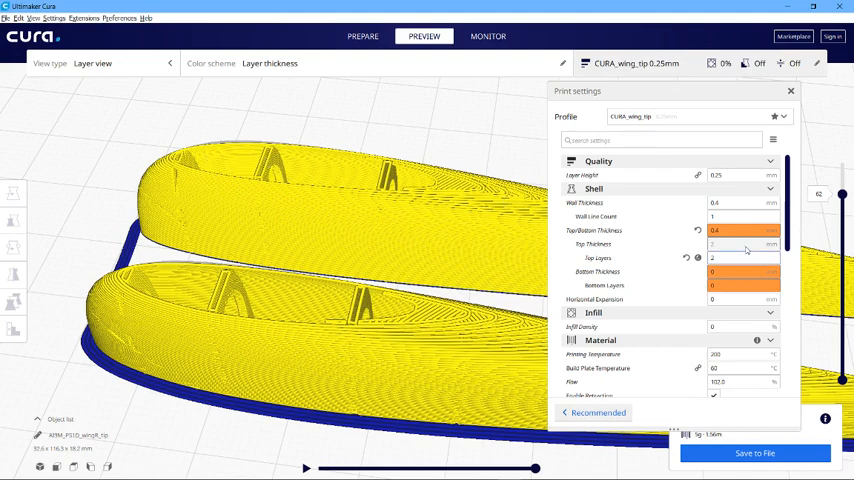
mouse_move(712, 216)
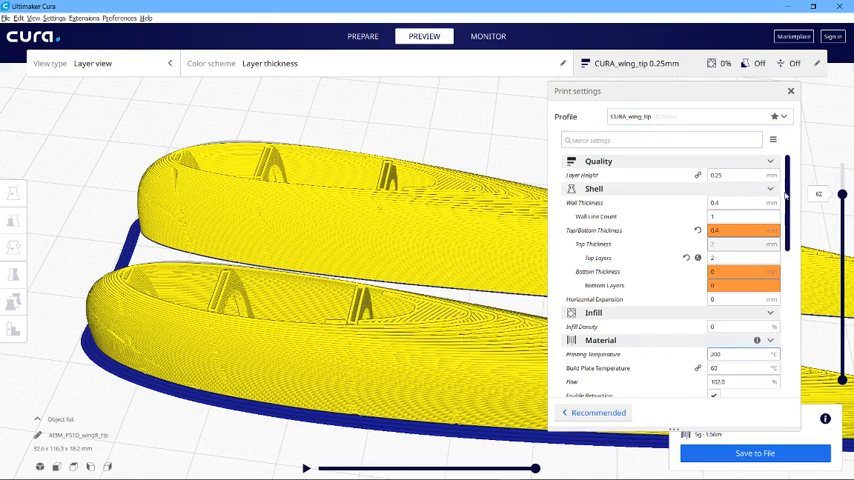
mouse_move(583, 175)
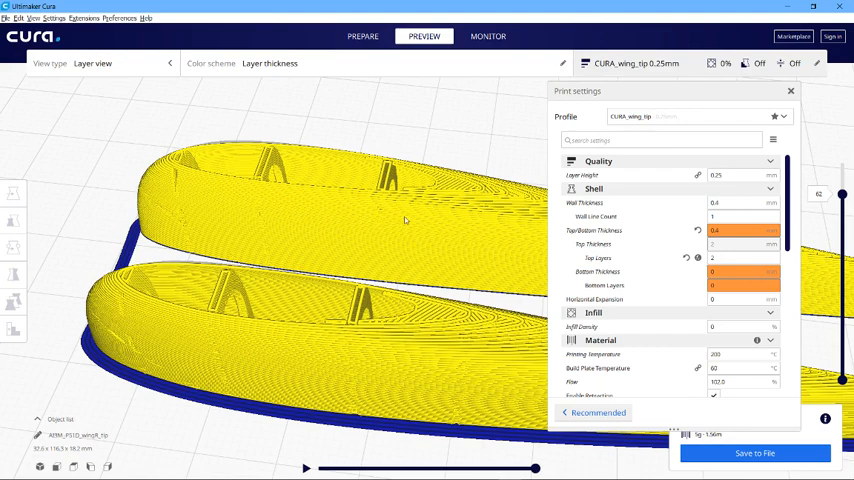
mouse_move(443, 258)
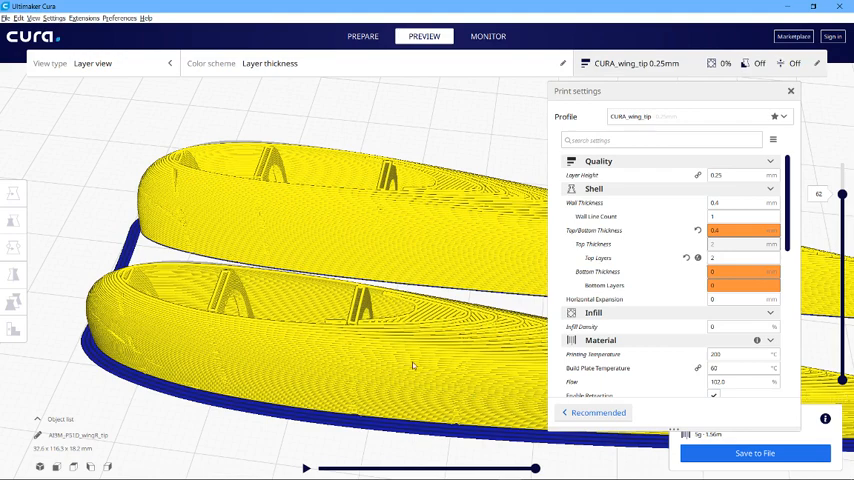
mouse_move(402, 229)
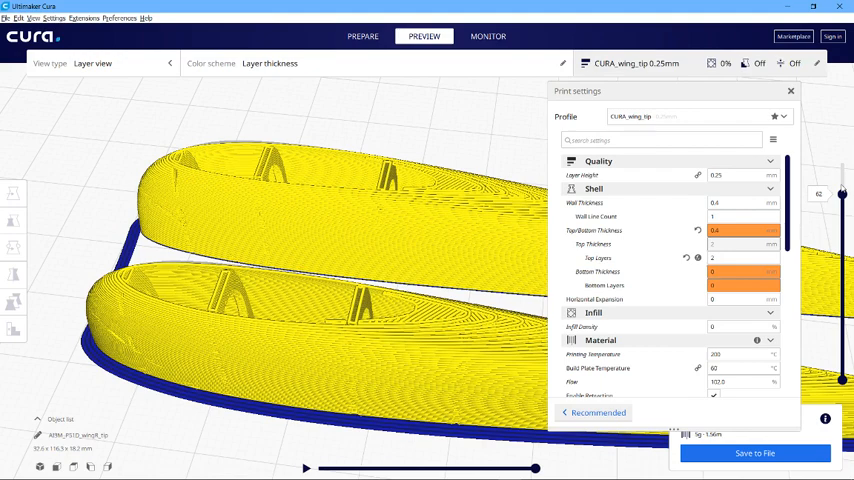
mouse_move(843, 189)
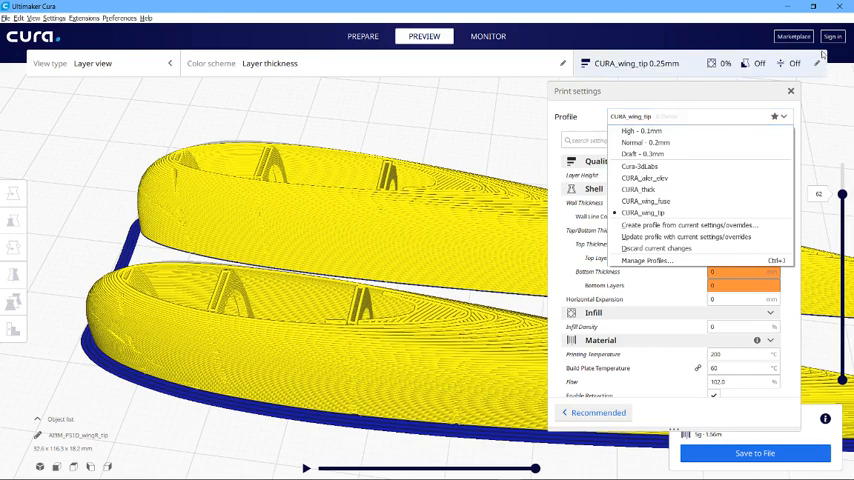
mouse_move(807, 59)
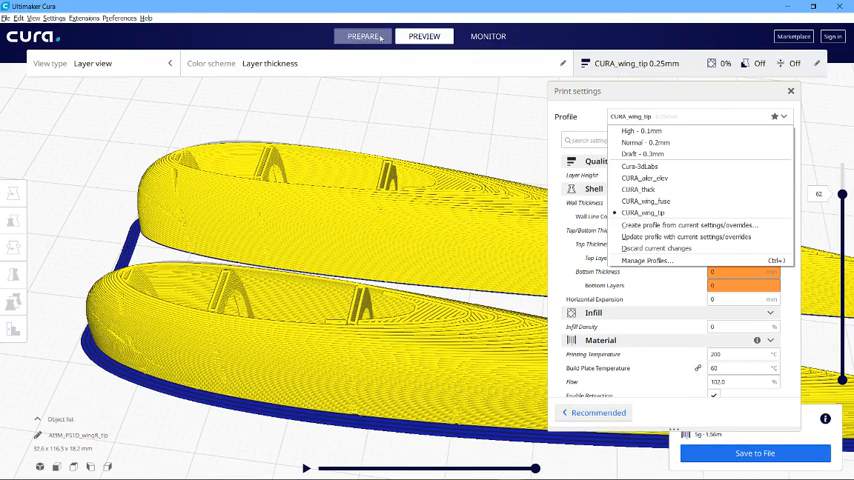
Close the Profile dropdown, keeping CURA_wing_tip active
left_click(423, 36)
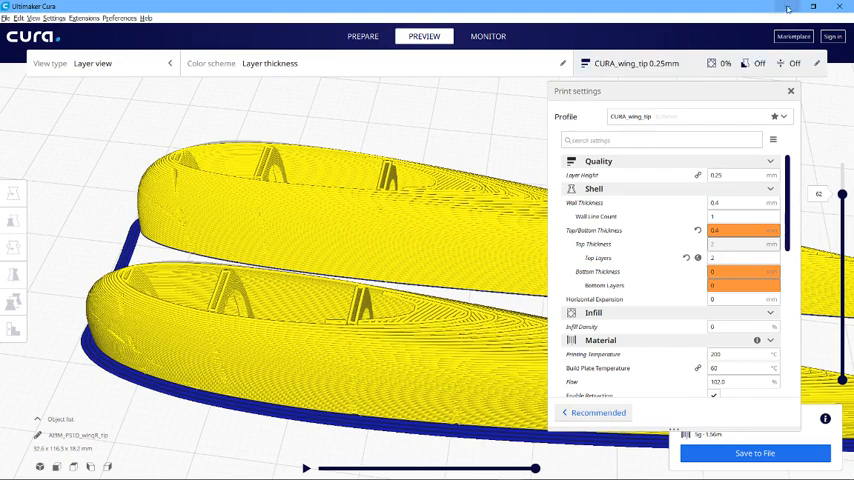
Switch from Cura to the browser and open a blank new tab
left_click(789, 6)
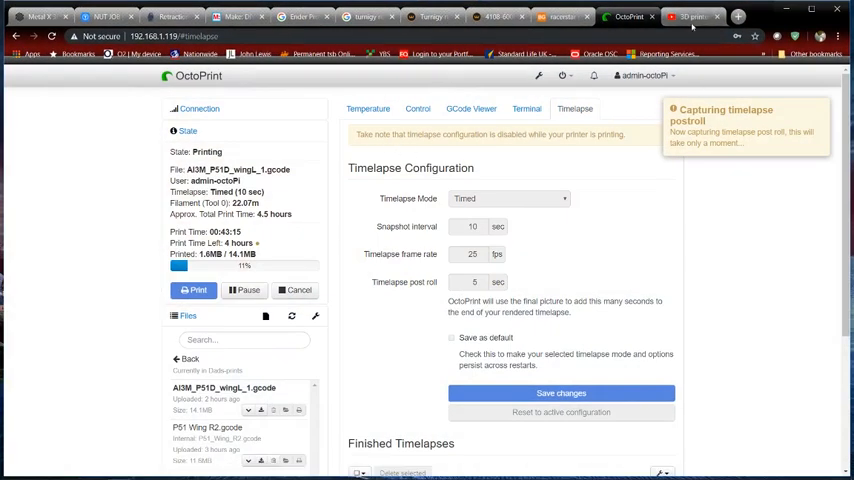
left_click(692, 16)
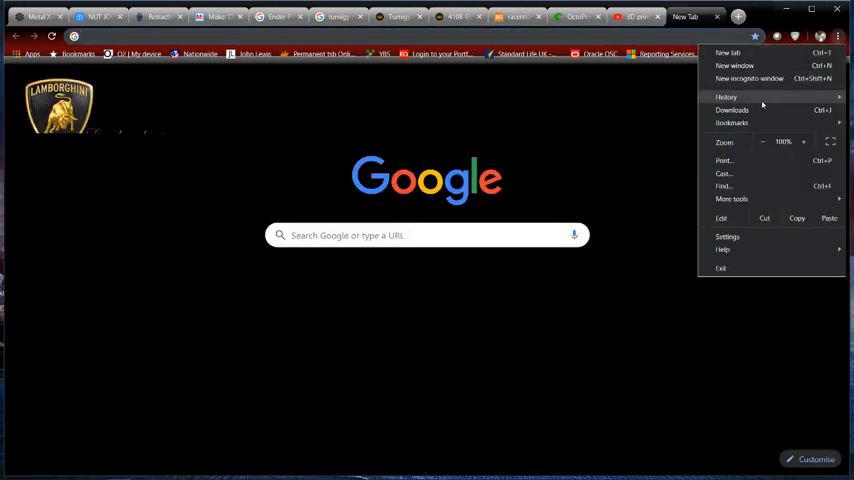
Open Chrome's full History page and scroll back to the morning entries
left_click(726, 97)
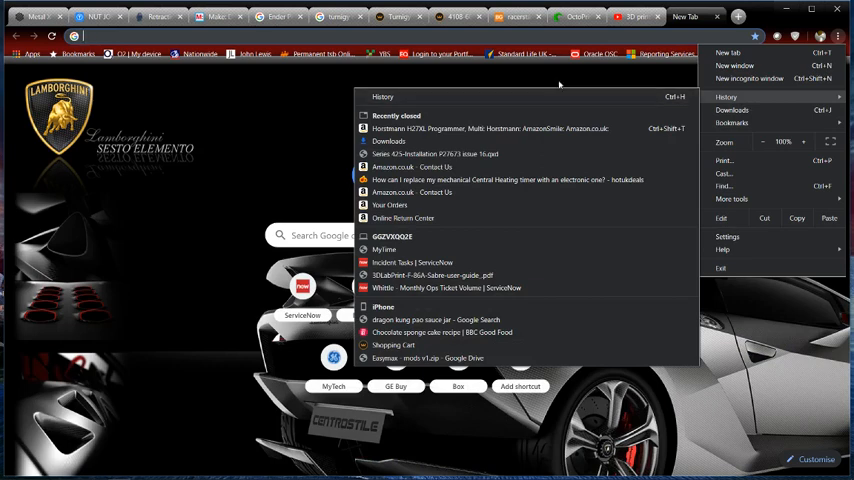
left_click(726, 97)
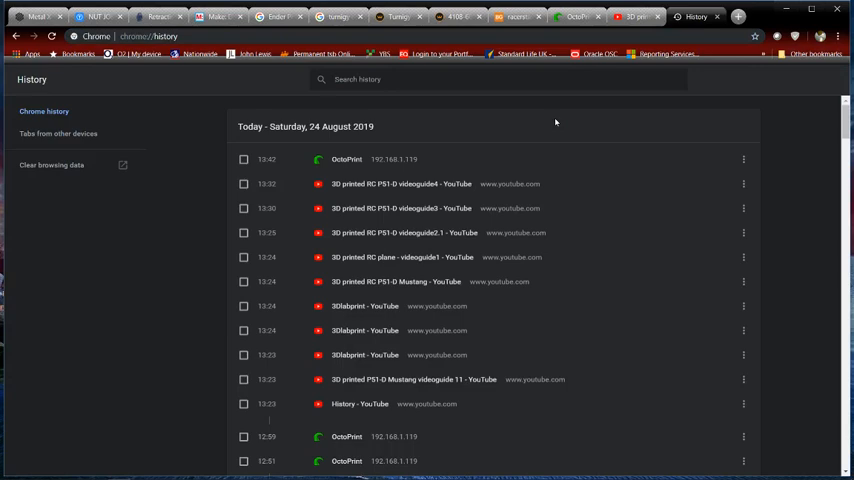
mouse_move(560, 265)
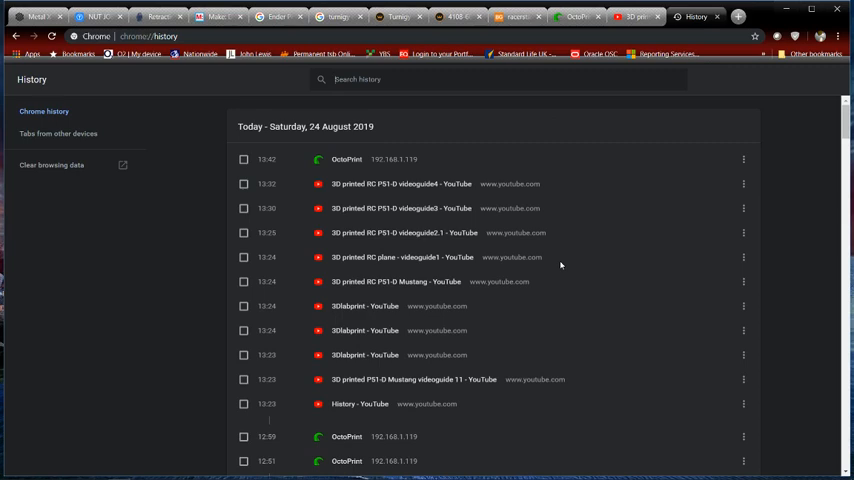
scroll("down", 3)
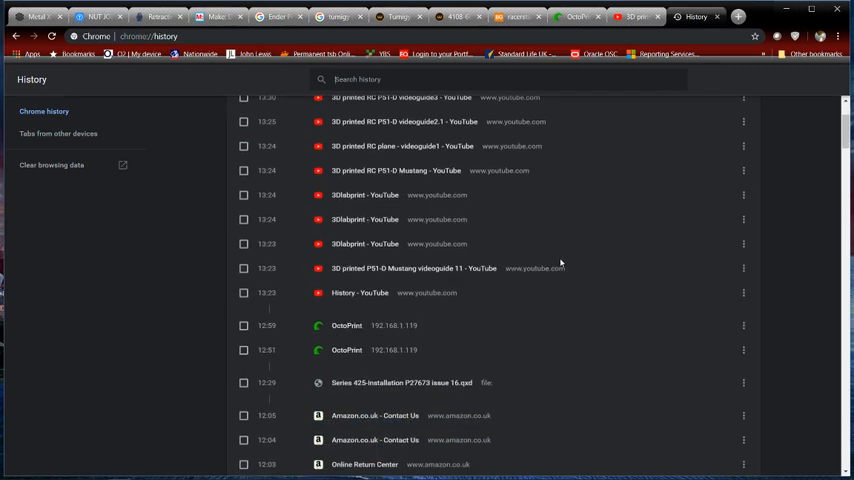
scroll("down", 3)
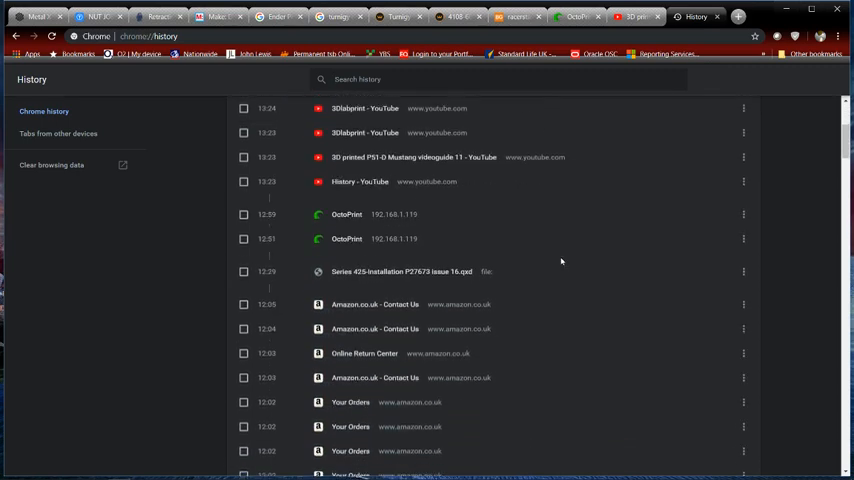
scroll("down", 3)
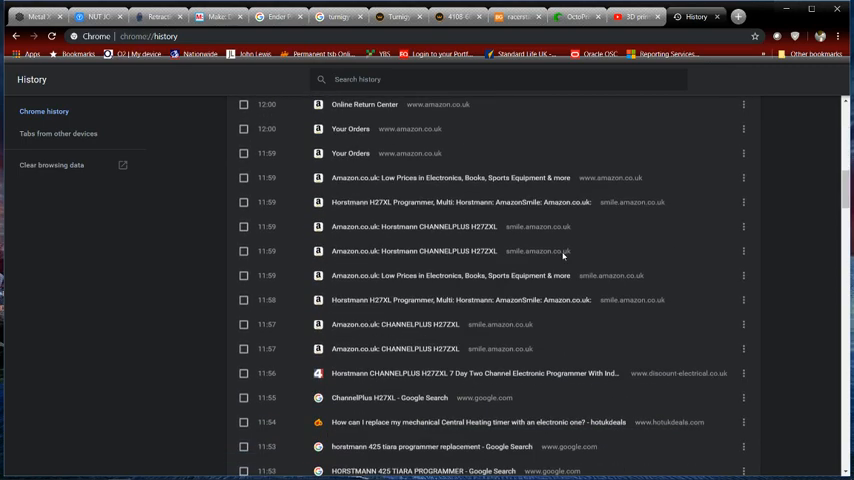
scroll("down", 3)
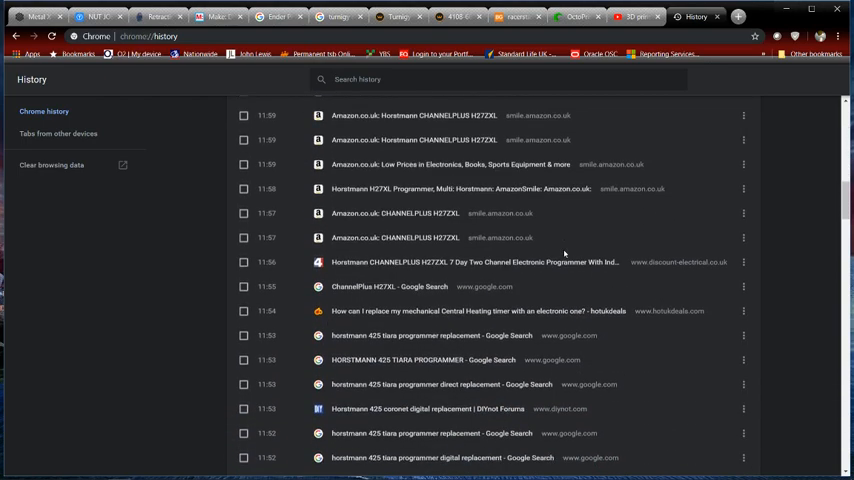
scroll("down", 3)
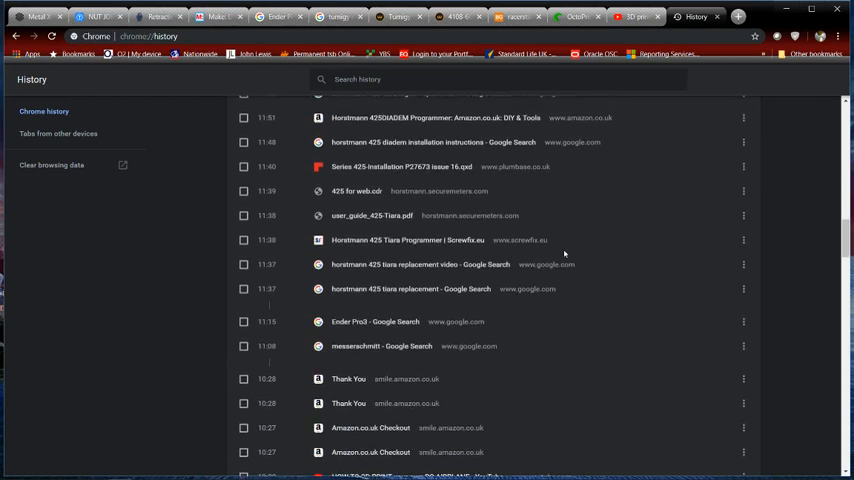
scroll("down", 3)
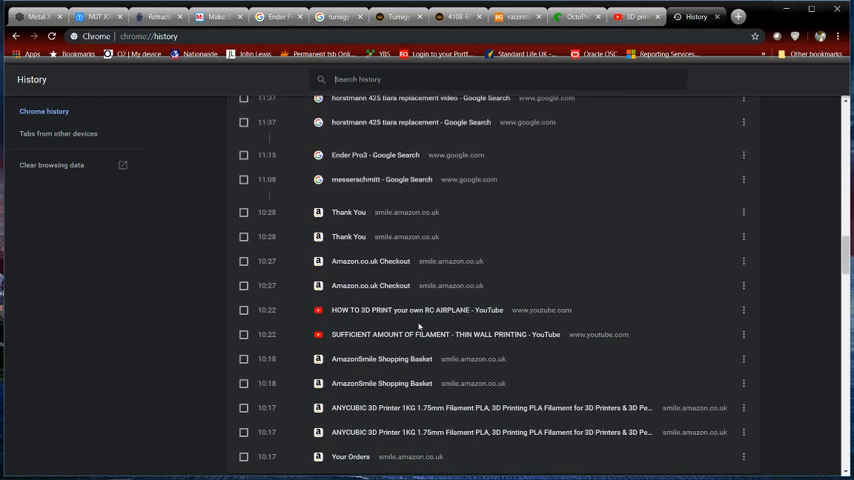
Open 'HOW TO 3D PRINT your own RC AIRPLANE' from history and pause it at 1:36
left_click(417, 310)
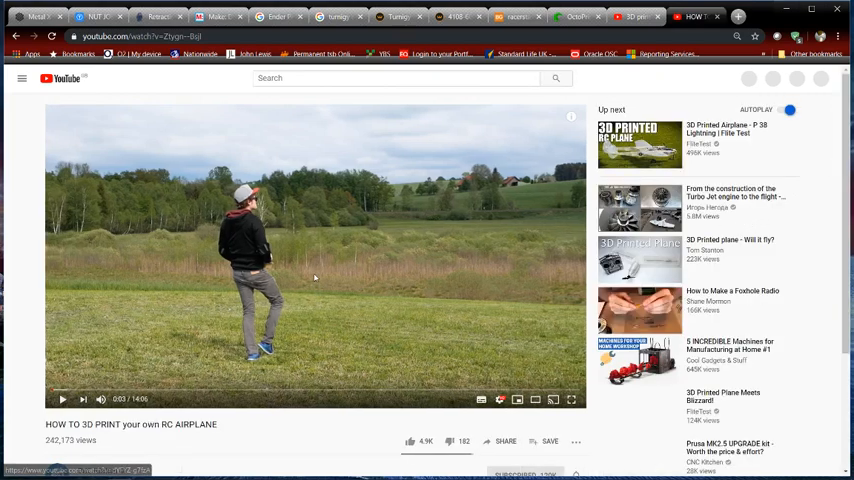
scroll("down", 3)
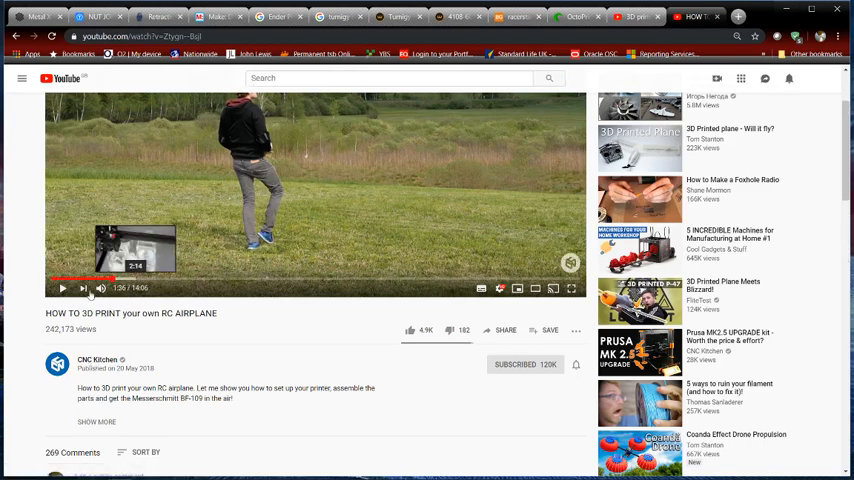
left_click(62, 288)
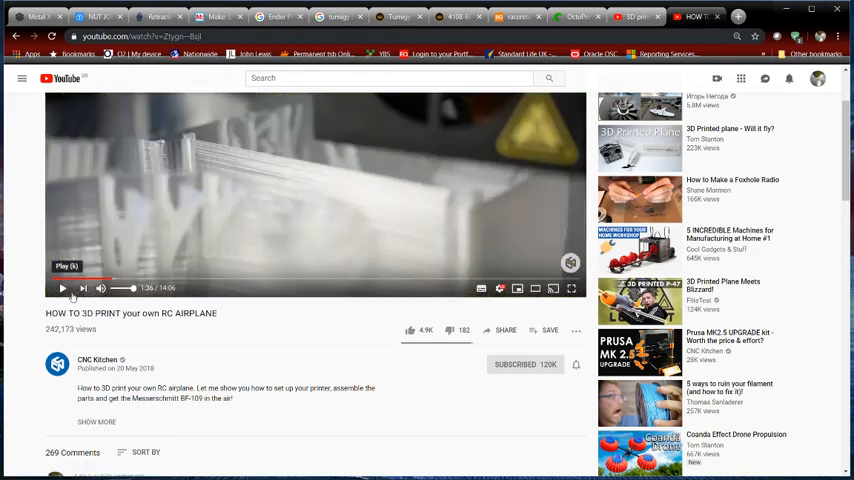
mouse_move(334, 183)
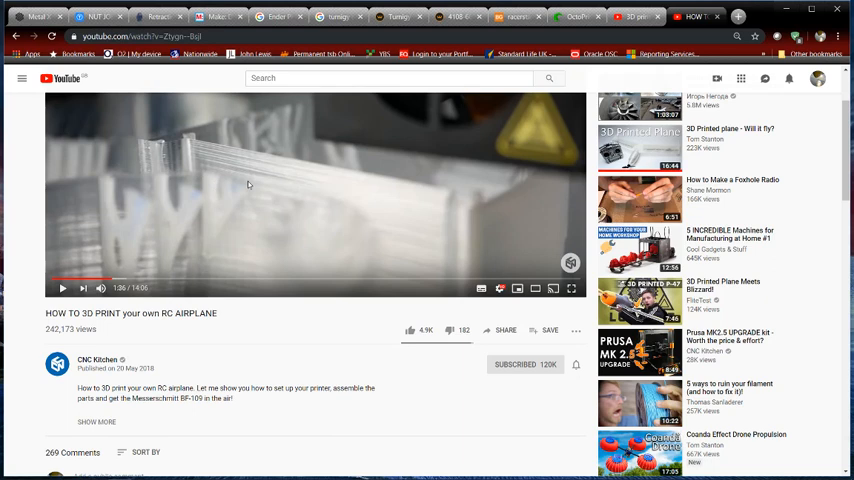
mouse_move(195, 211)
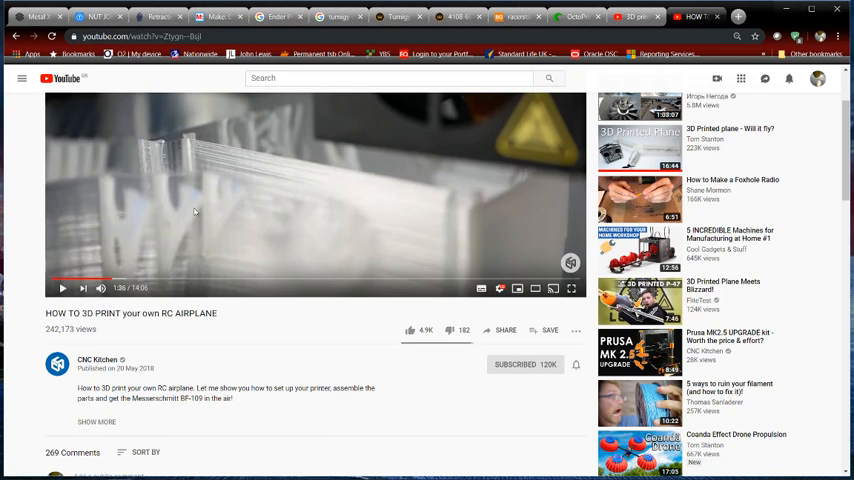
mouse_move(275, 166)
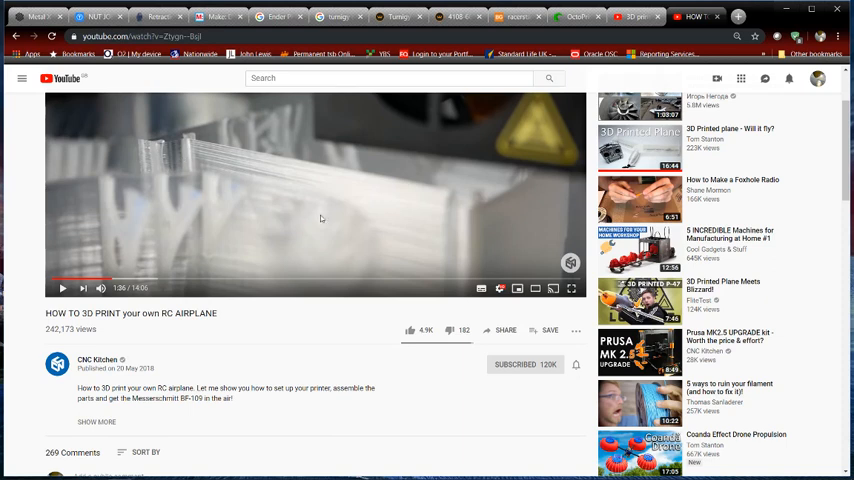
mouse_move(335, 217)
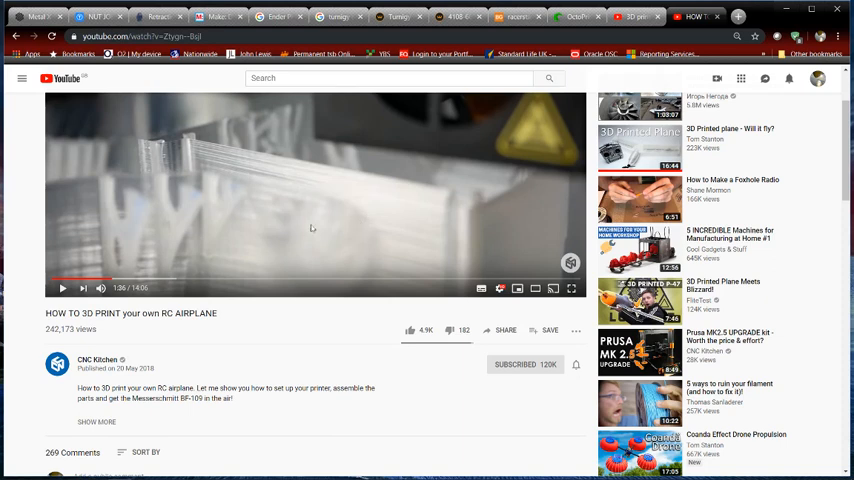
mouse_move(328, 215)
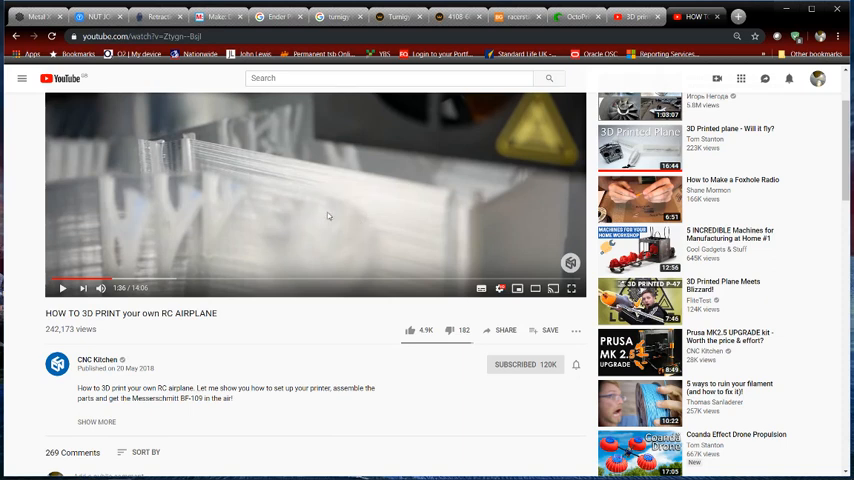